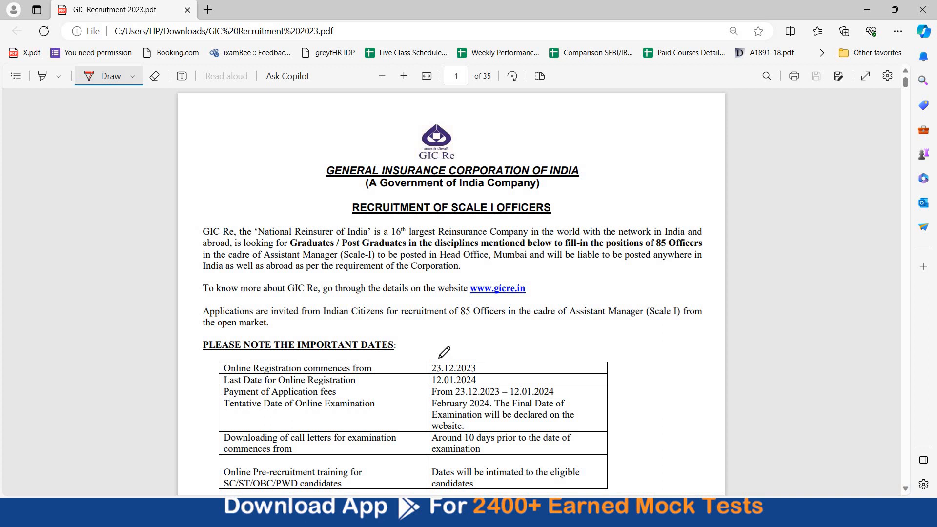
mouse_move(222, 391)
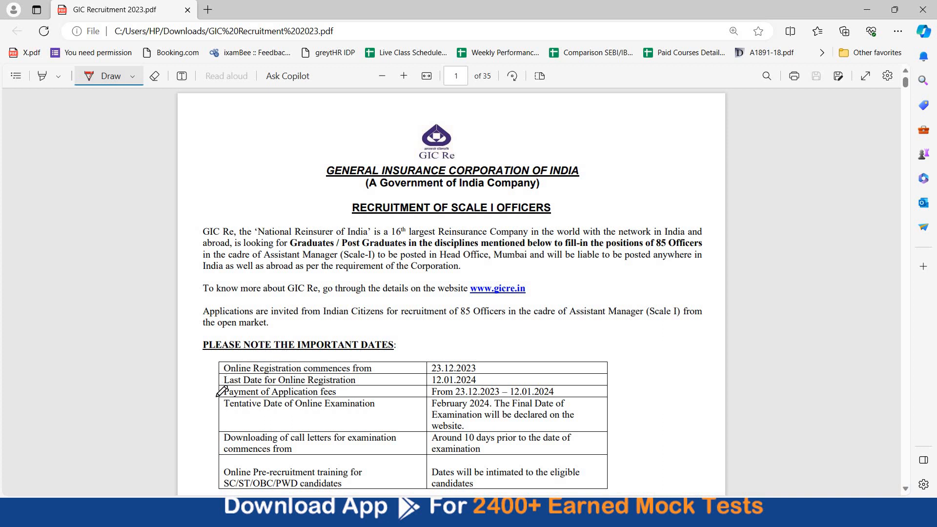
mouse_move(274, 333)
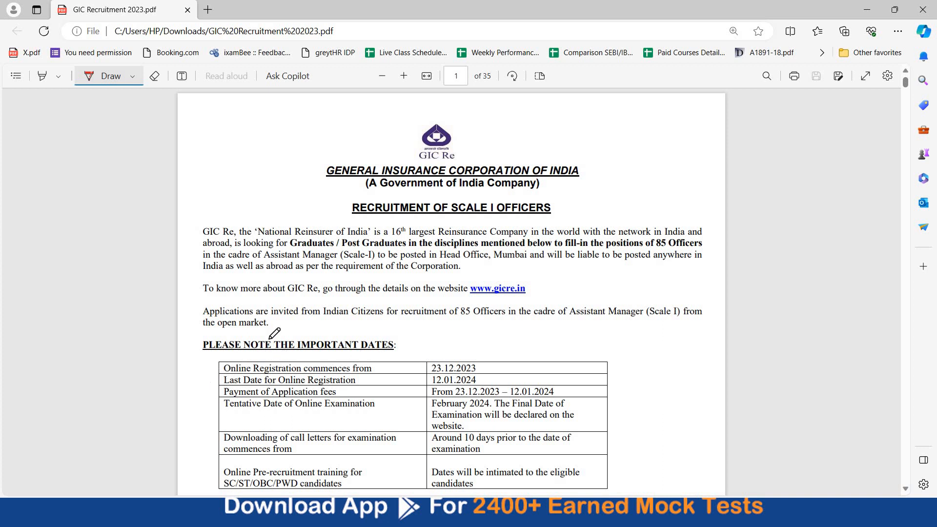
Circle the IT post count of 9 in red ink on the notification
drag(207, 391, 275, 332)
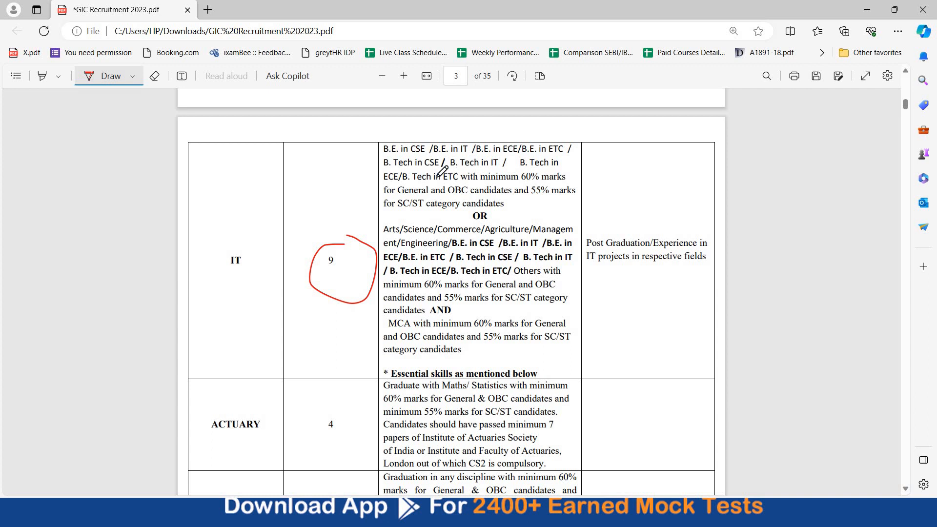
mouse_move(502, 163)
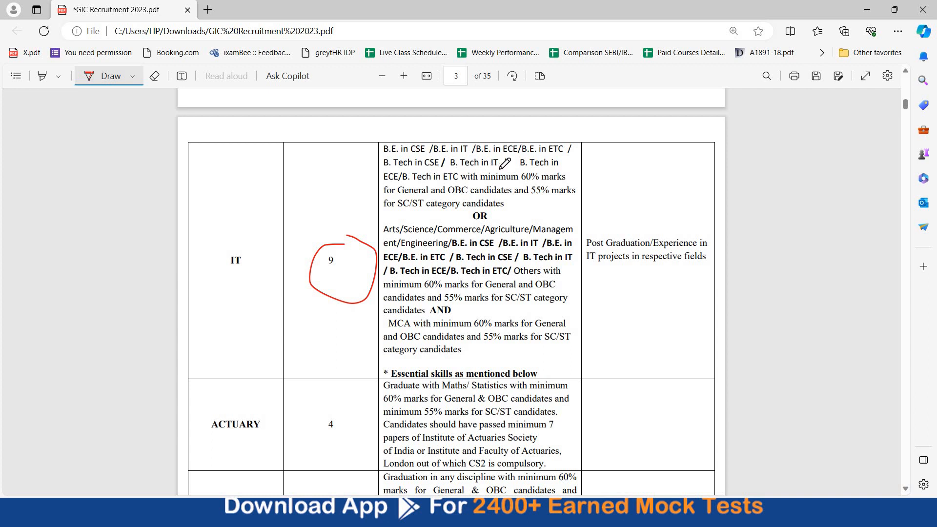
Underline B.Tech in IT, the OBC candidates marks condition and the B.E. in CSE/IT degrees
drag(487, 170, 553, 170)
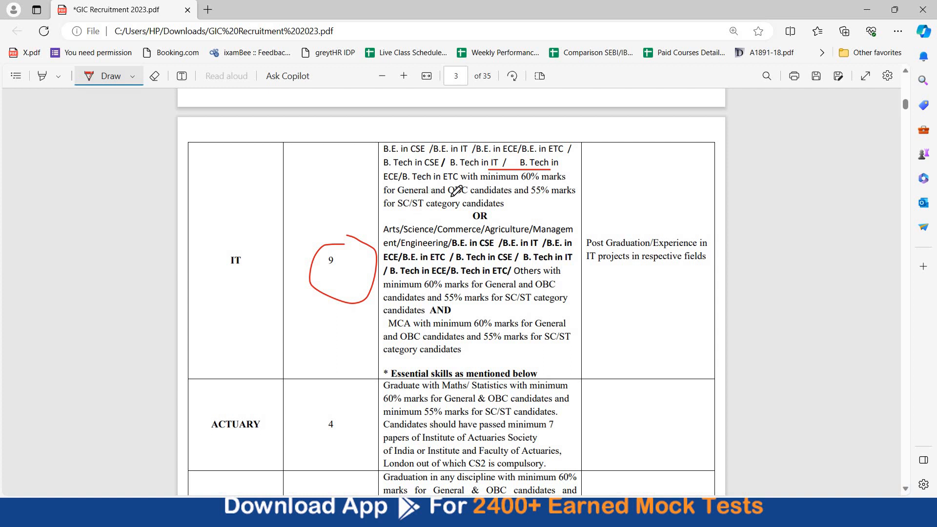
drag(445, 193, 494, 192)
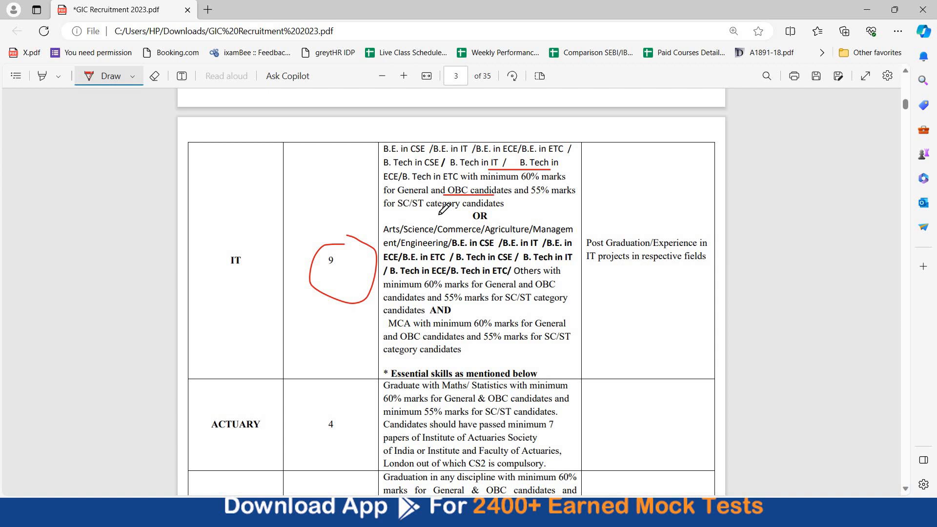
mouse_move(397, 231)
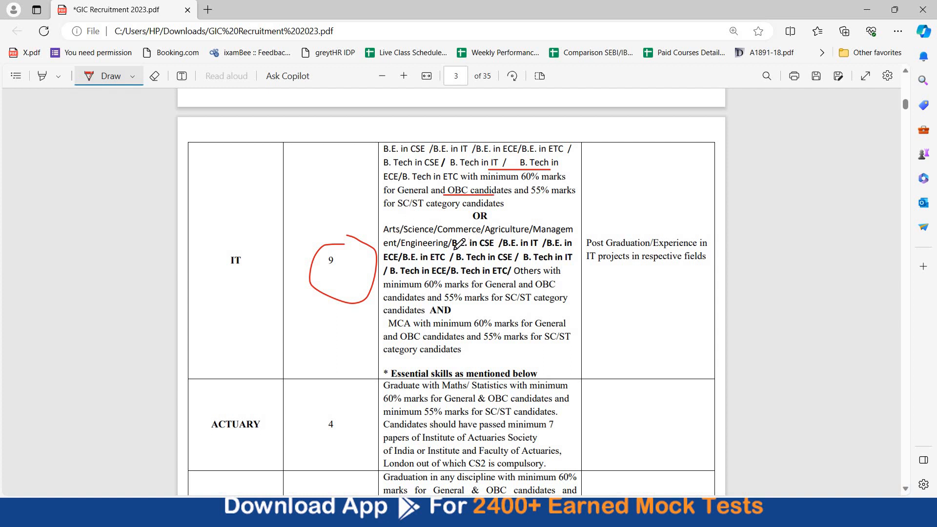
drag(445, 254, 574, 242)
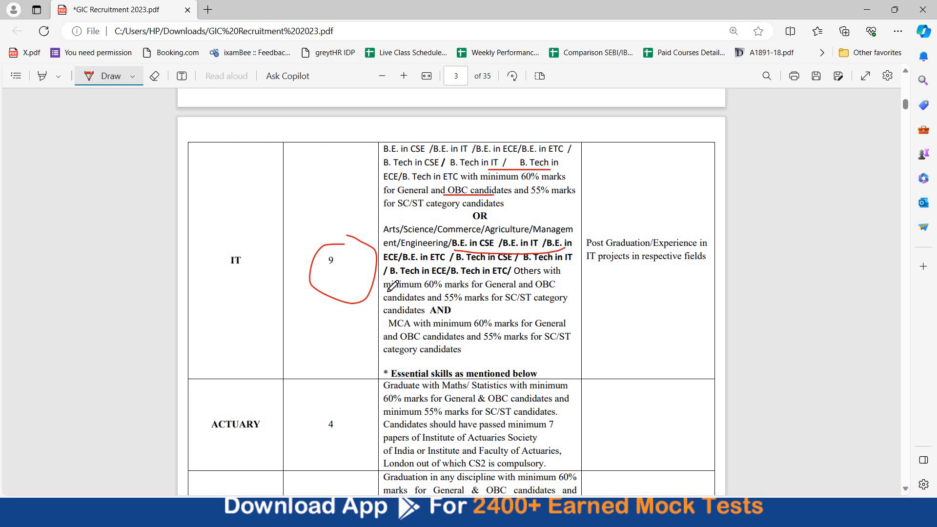
Underline the minimum 60% and MCA lines and tick the Essential skills line
drag(384, 291, 535, 287)
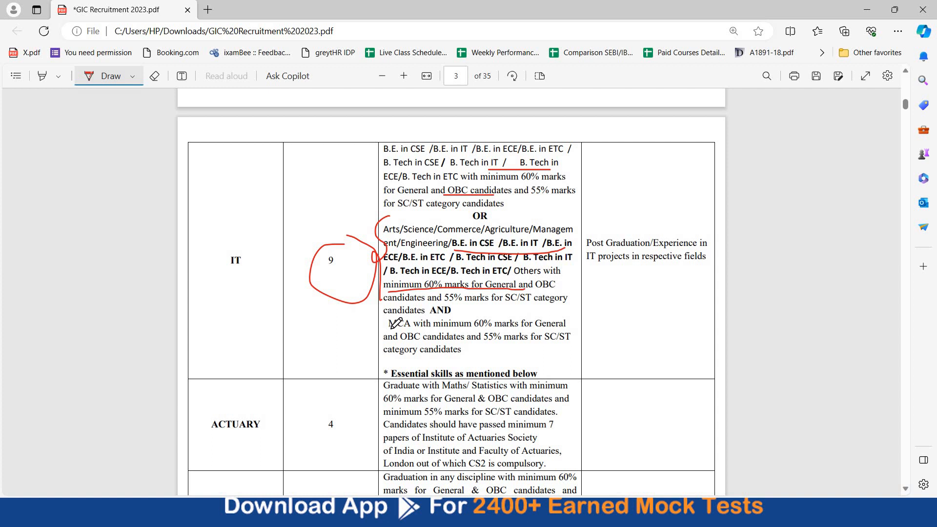
drag(392, 326, 493, 320)
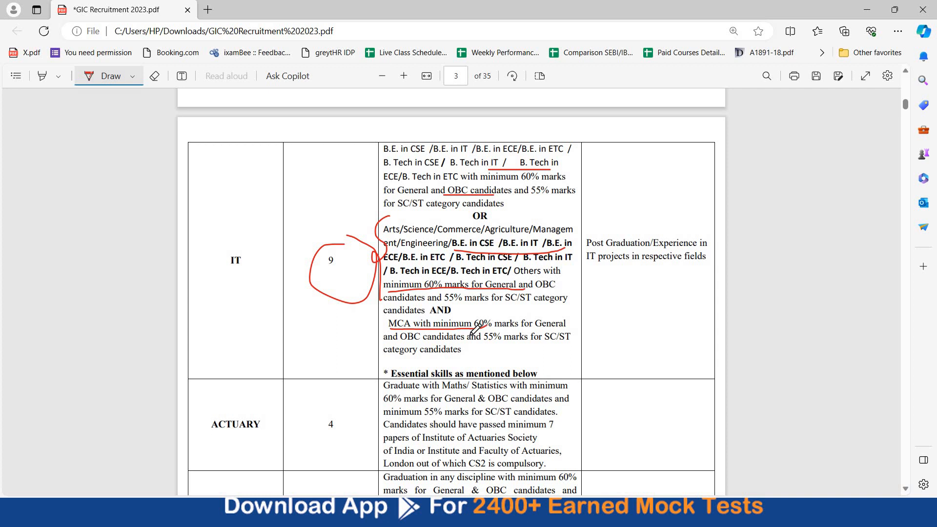
drag(424, 341, 371, 383)
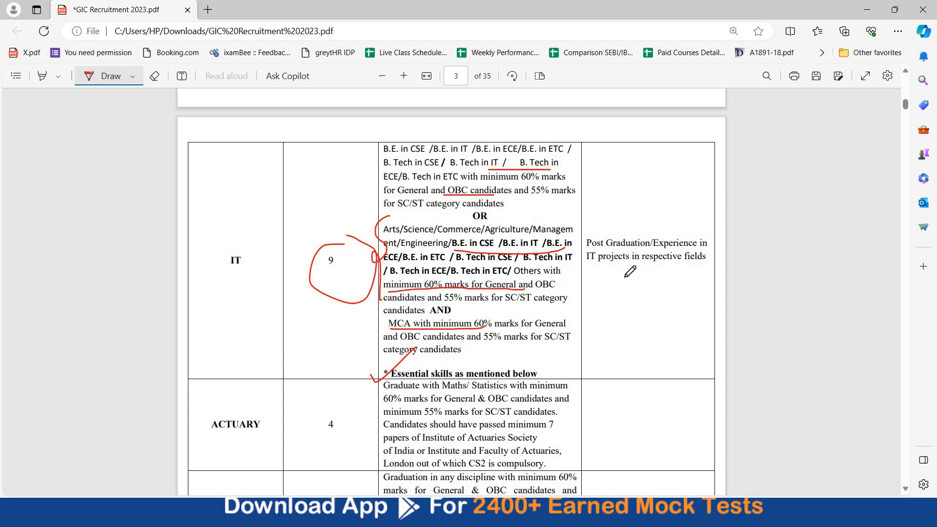
Underline the Software Developer languages, tick Network Administrator and underline its tools through Nmap, putty, Linux
scroll(down, 3)
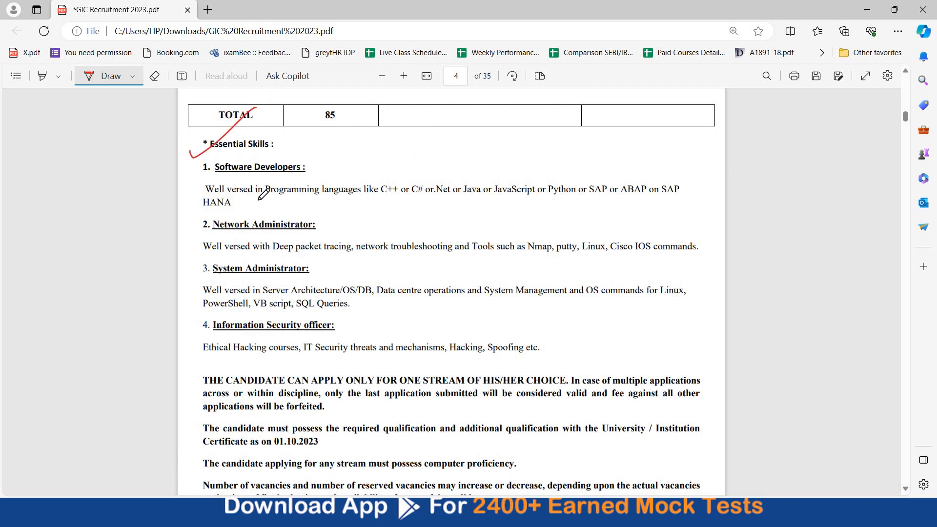
mouse_move(385, 191)
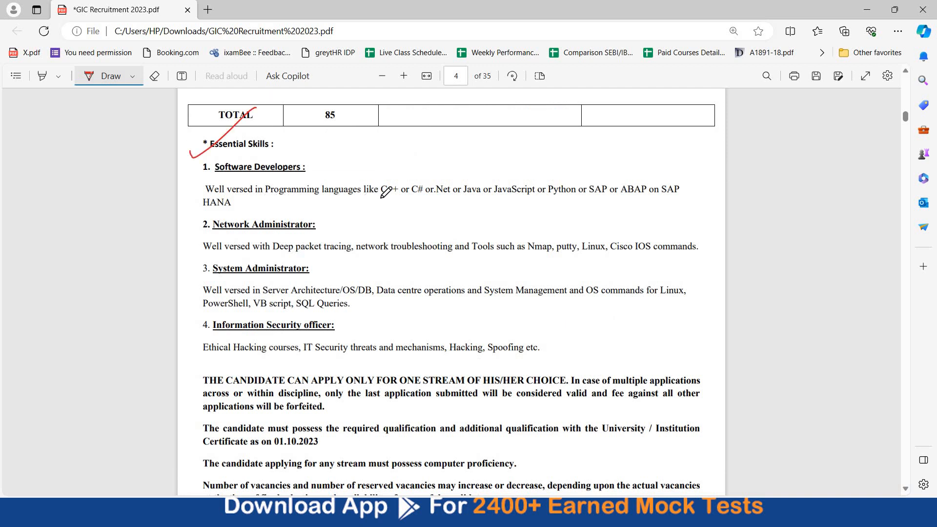
drag(364, 201, 436, 200)
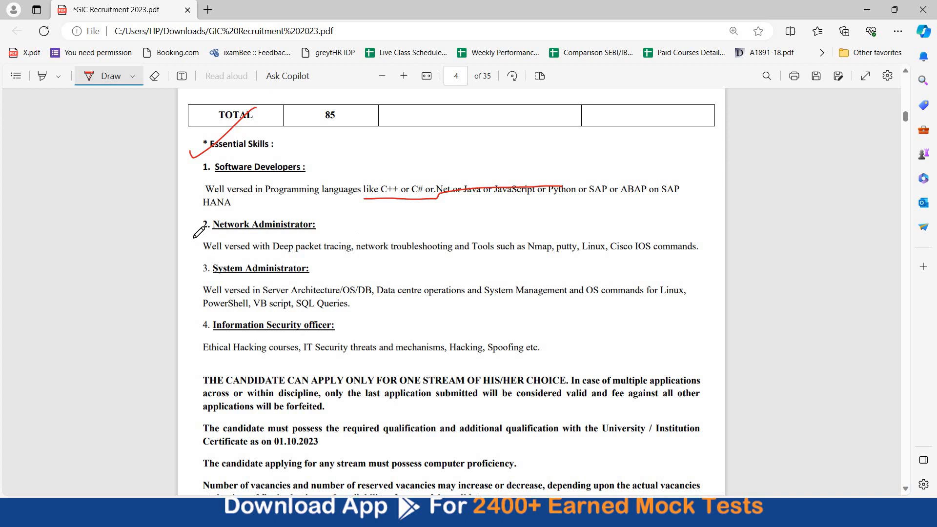
drag(203, 233, 248, 200)
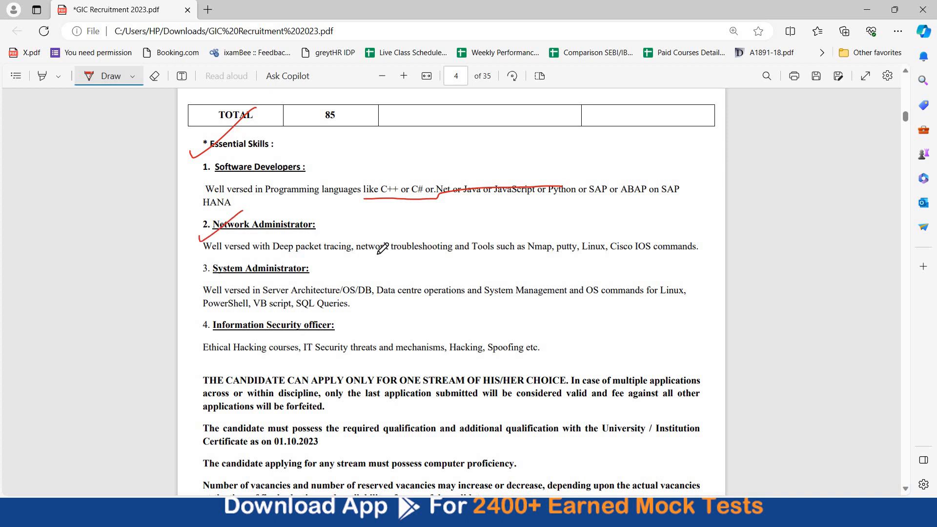
drag(378, 252, 519, 251)
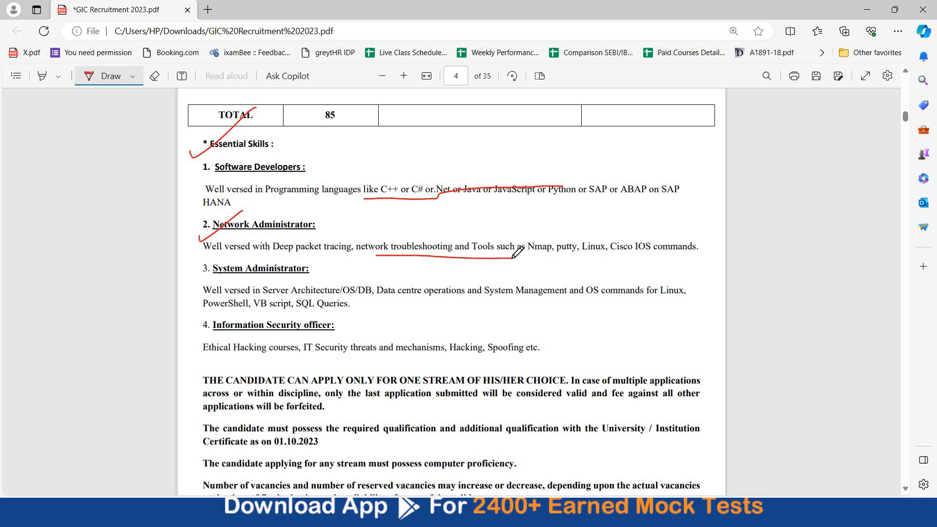
drag(518, 254, 622, 251)
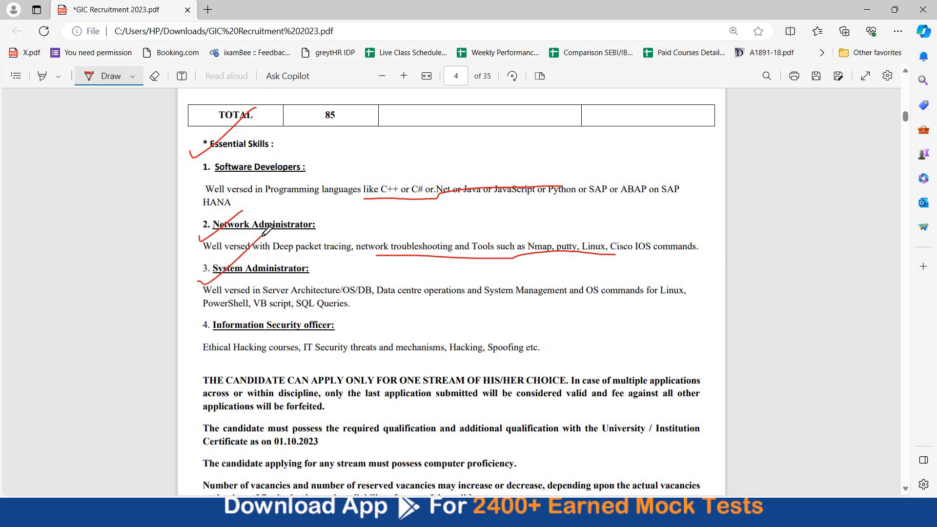
Tick System Administrator and Information Security skills, underline ONE STREAM OF HIS/HER and circle 01.10.2023
drag(266, 230, 361, 302)
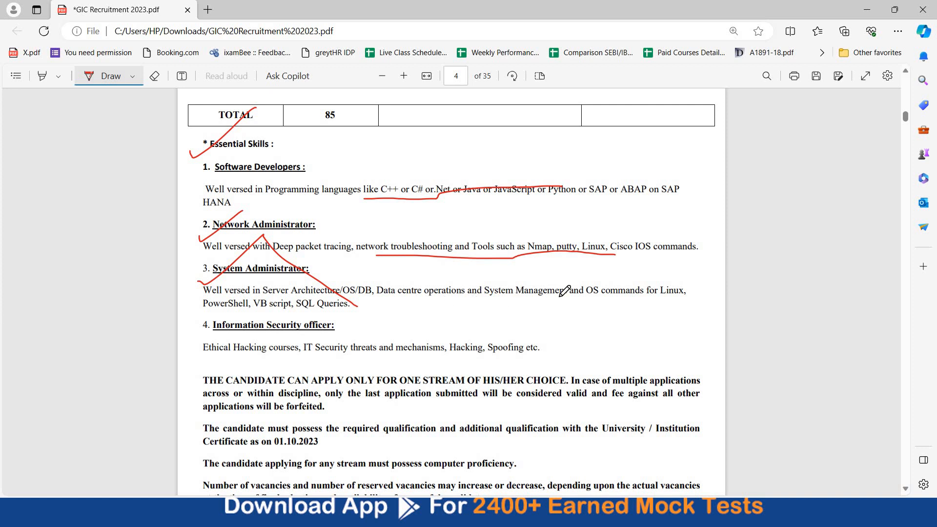
drag(445, 300, 566, 291)
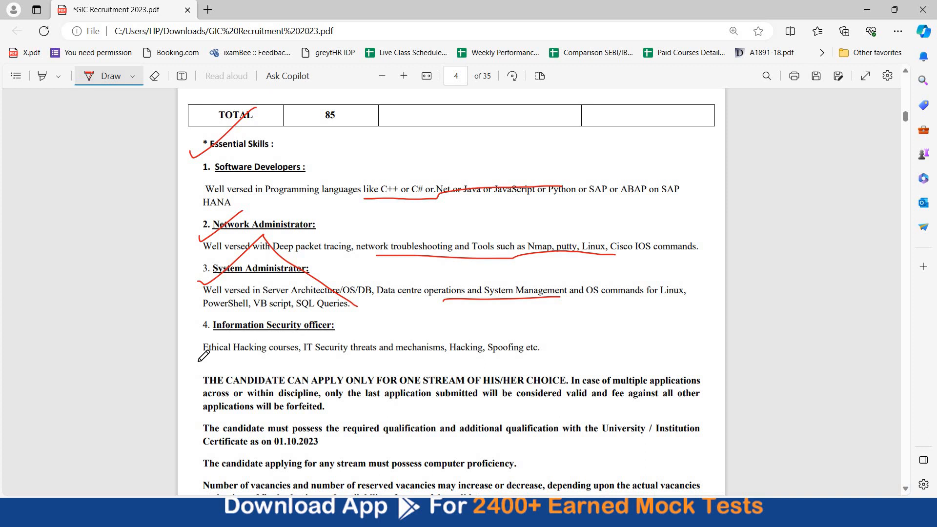
mouse_move(411, 359)
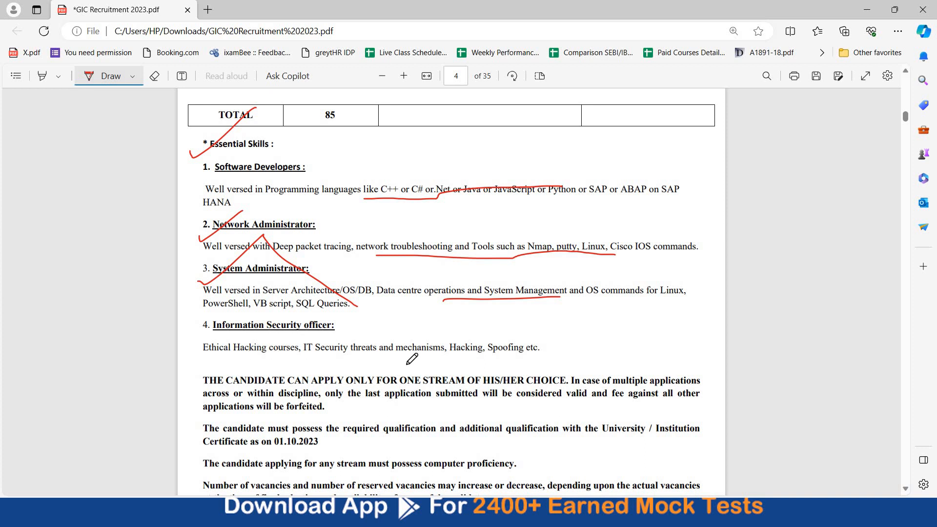
mouse_move(199, 333)
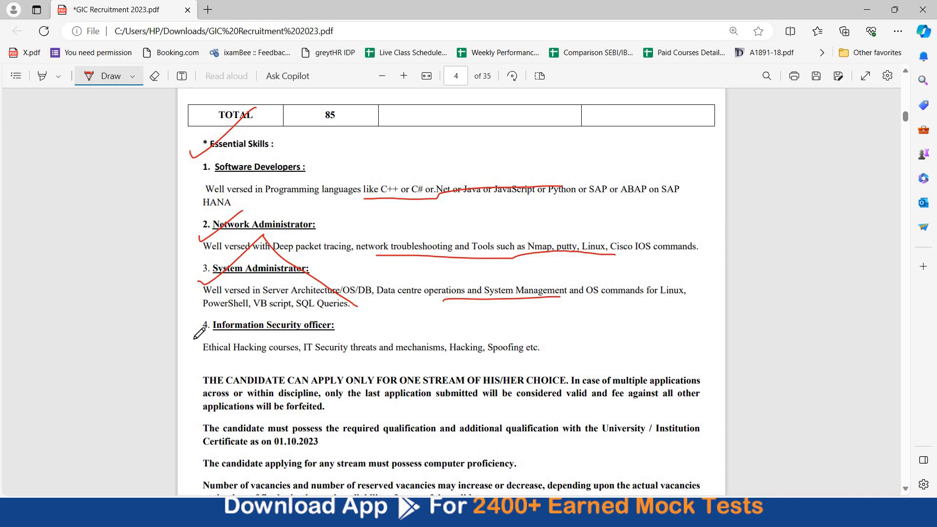
drag(272, 290, 194, 346)
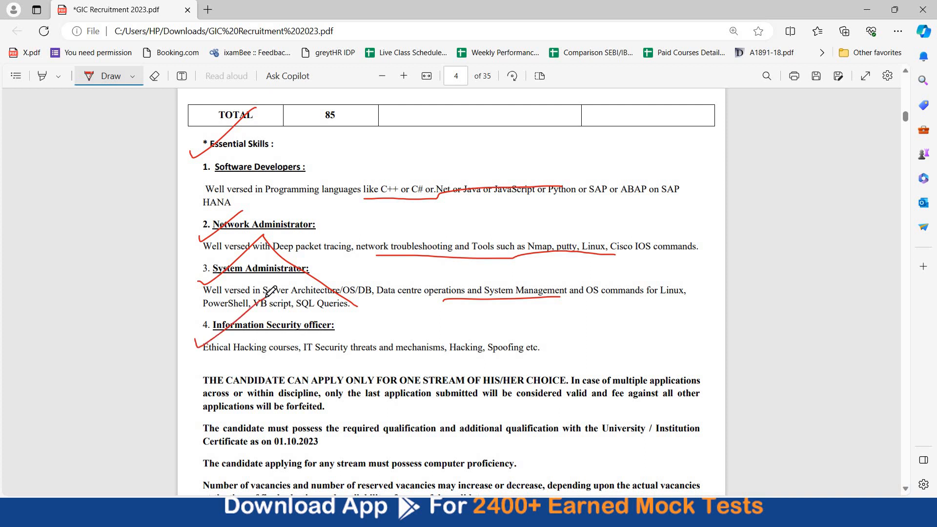
mouse_move(409, 383)
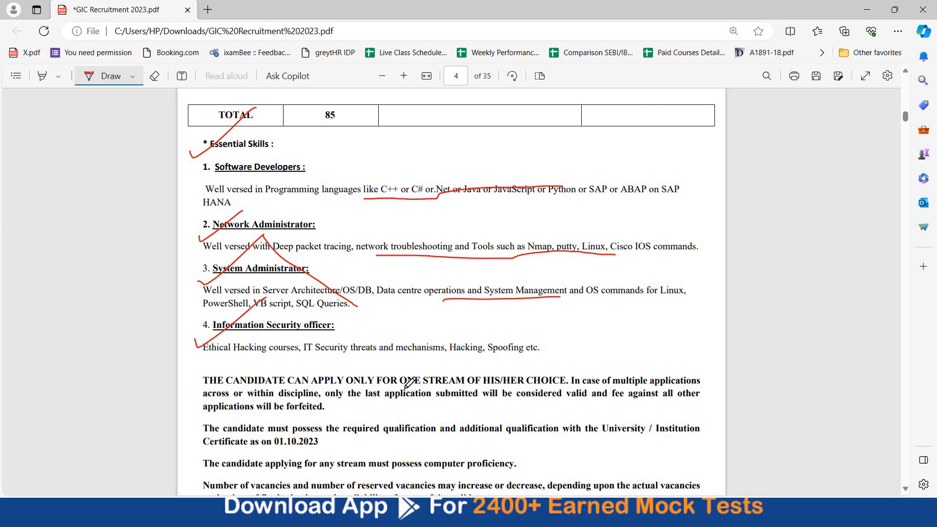
drag(396, 389, 533, 385)
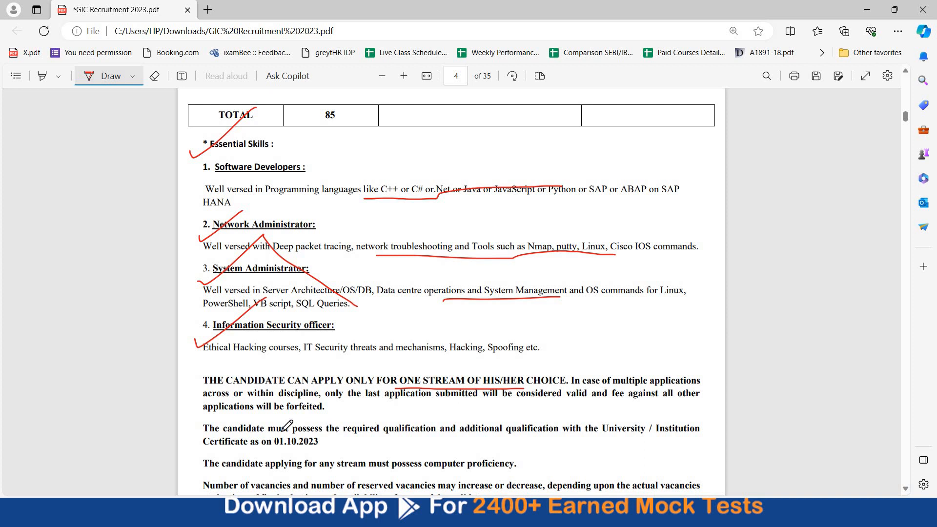
drag(263, 431, 335, 446)
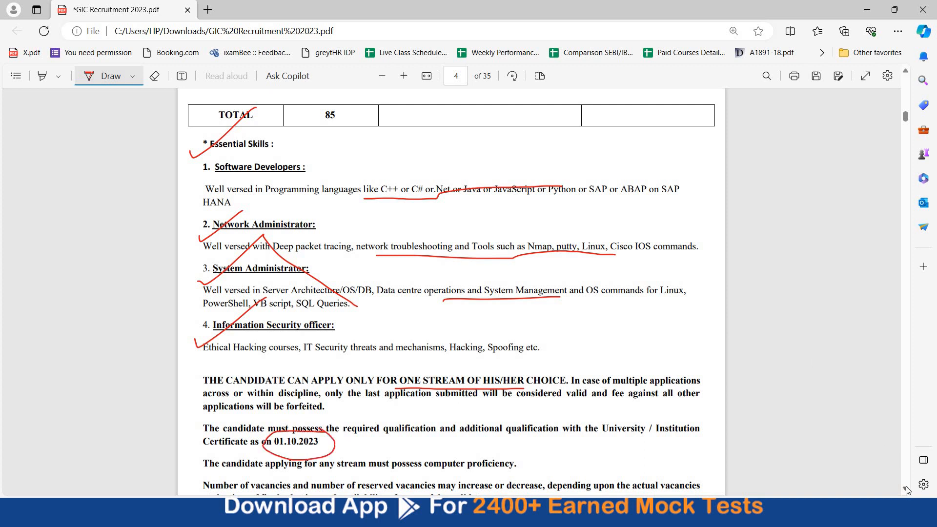
Underline the category-wise vacancy row on page 5 and circle the total of 85
scroll(down, 3)
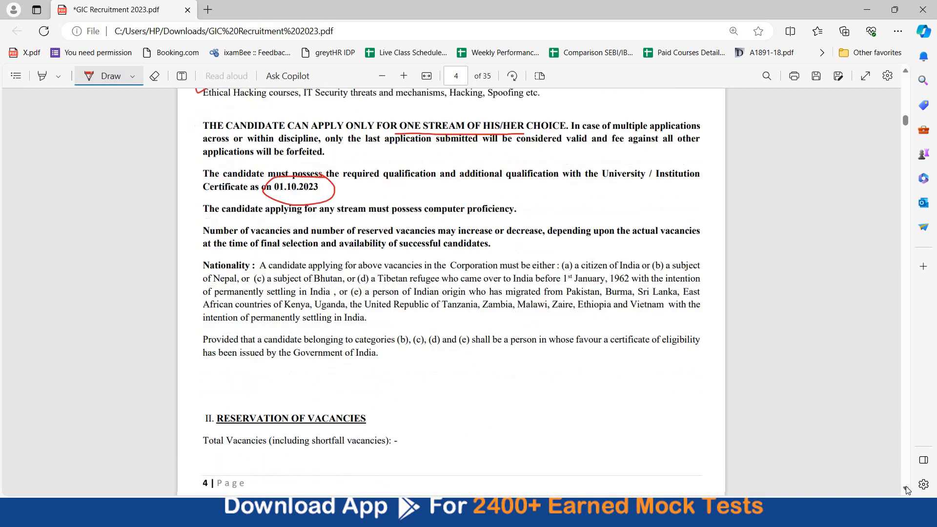
scroll(down, 3)
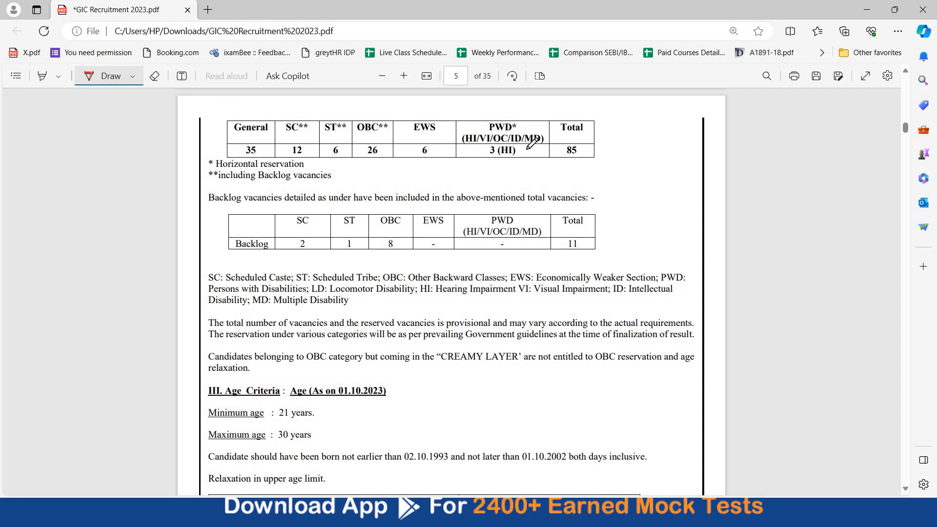
drag(558, 153, 601, 150)
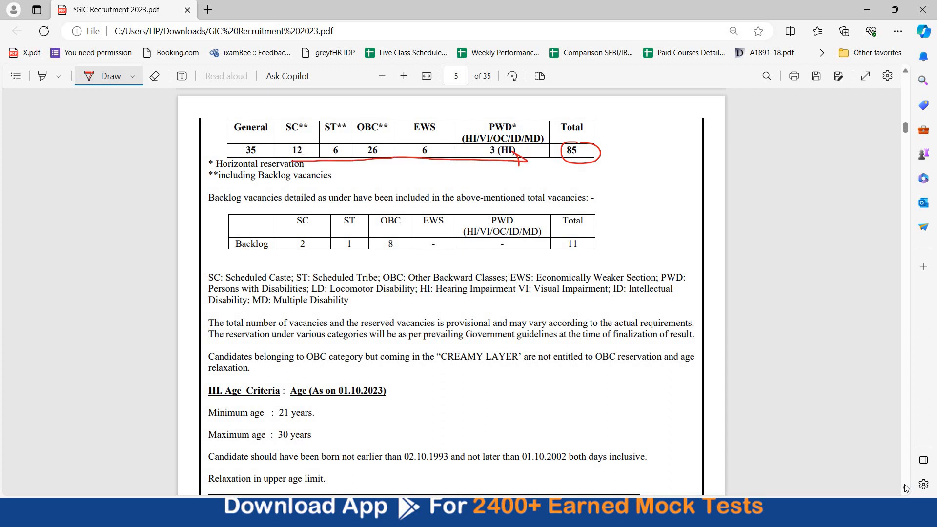
Mark the Emoluments heading, underline the basic pay scale and circle Rs. 85,000/-
scroll(down, 3)
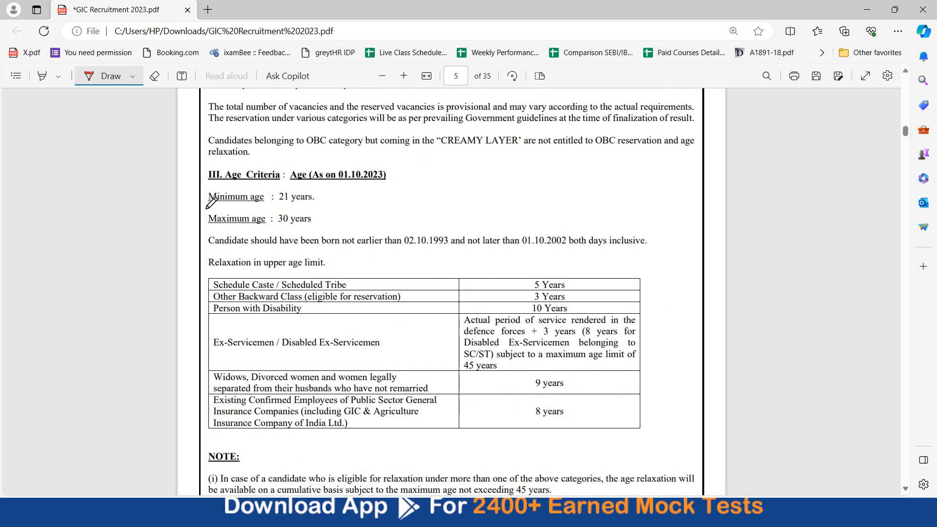
drag(206, 191, 197, 251)
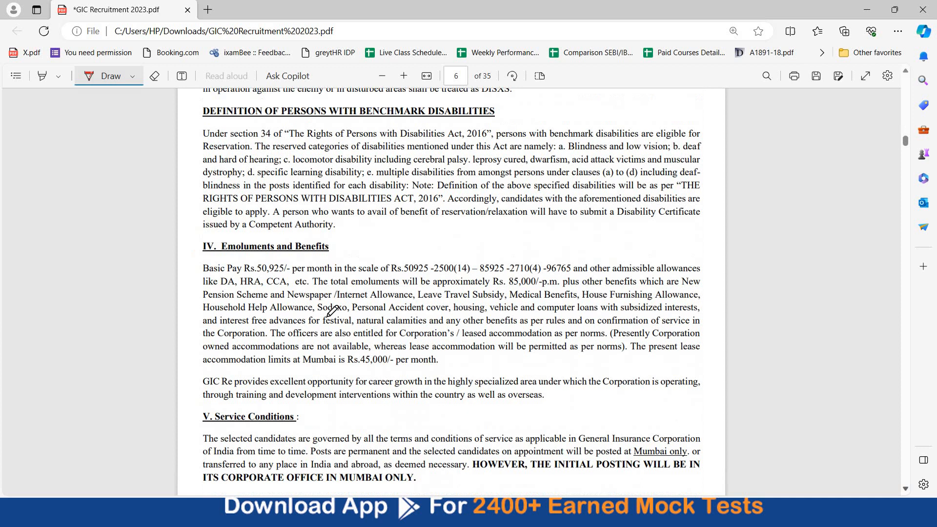
mouse_move(222, 272)
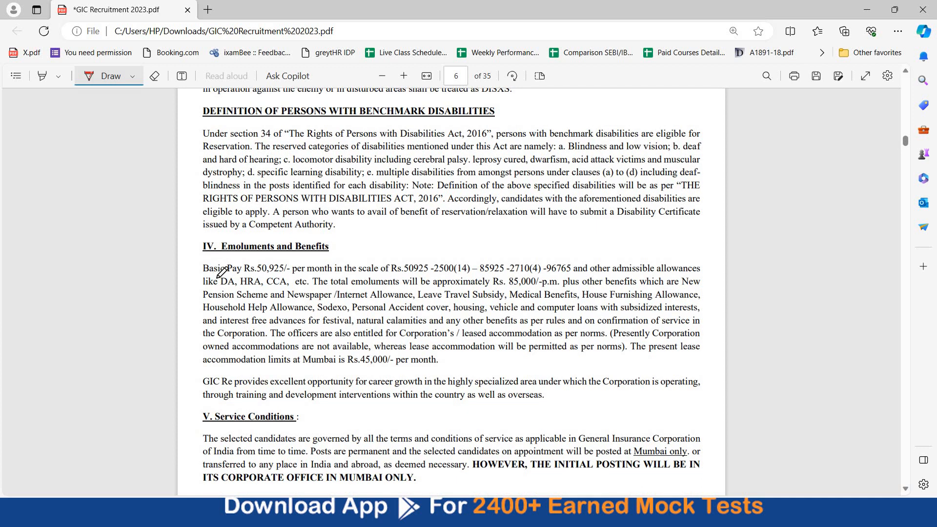
drag(215, 276, 310, 281)
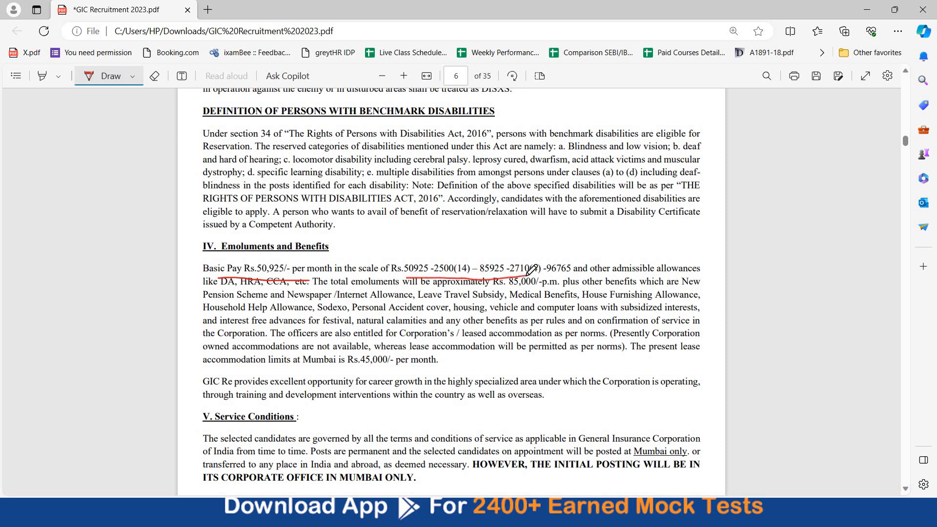
drag(532, 269, 485, 293)
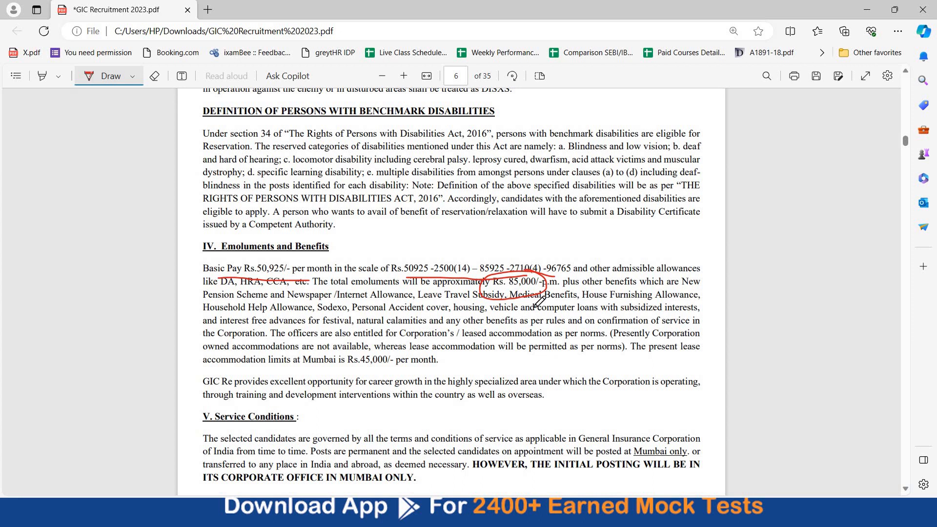
mouse_move(269, 305)
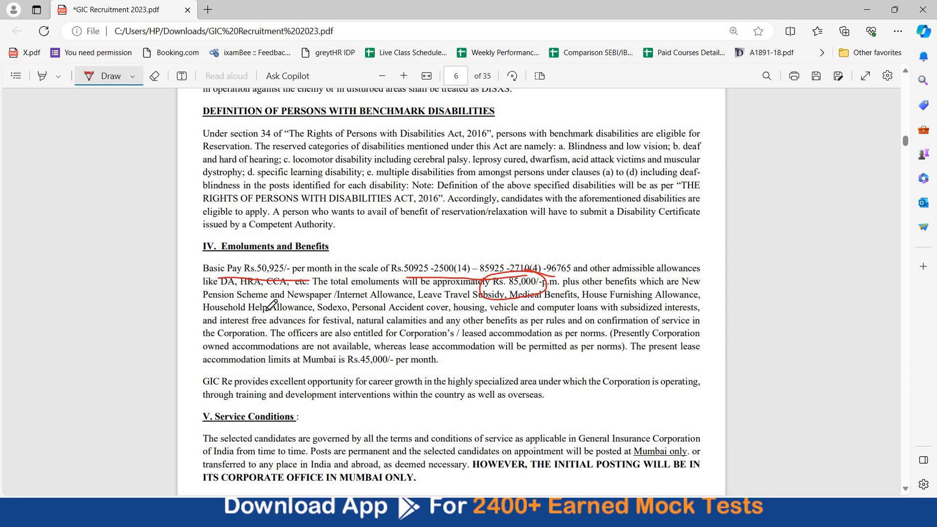
Underline the Household Help Allowance line and circle the Rs.45,000/- per month lease limit
drag(203, 313, 257, 314)
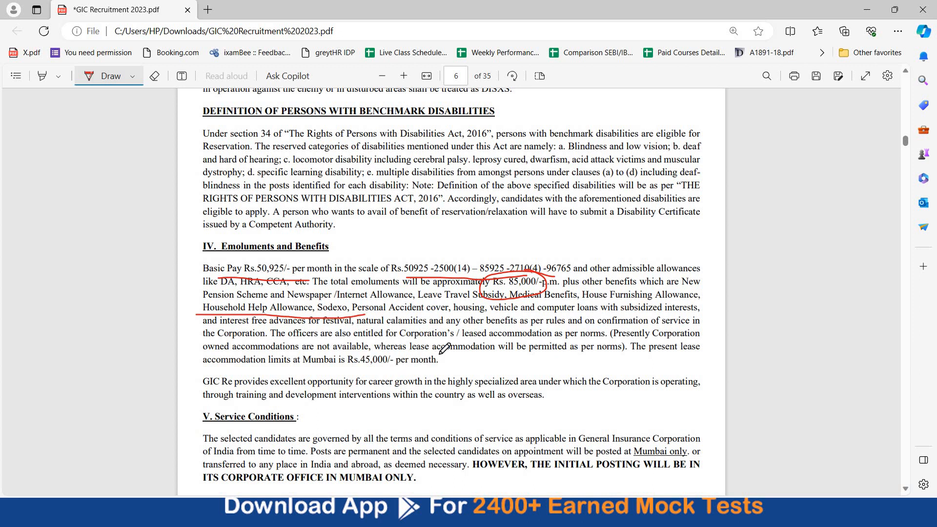
mouse_move(383, 341)
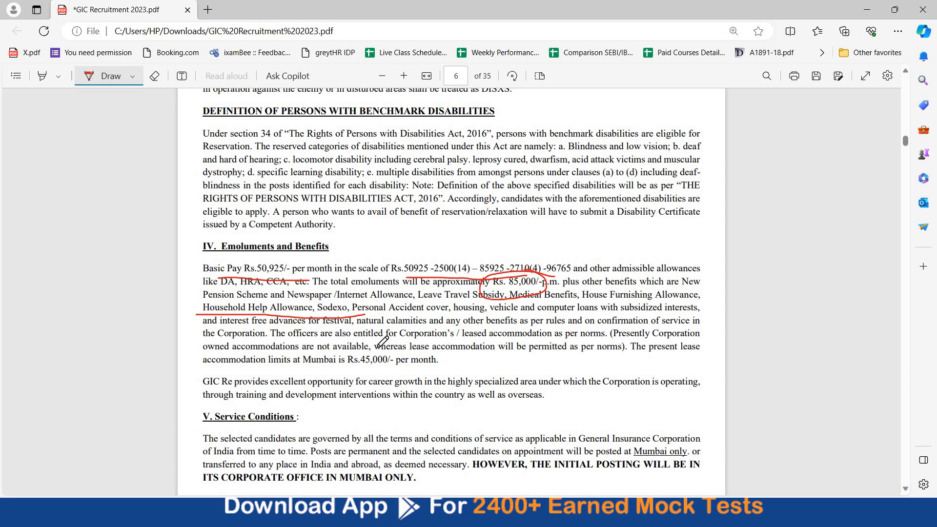
drag(349, 355, 431, 359)
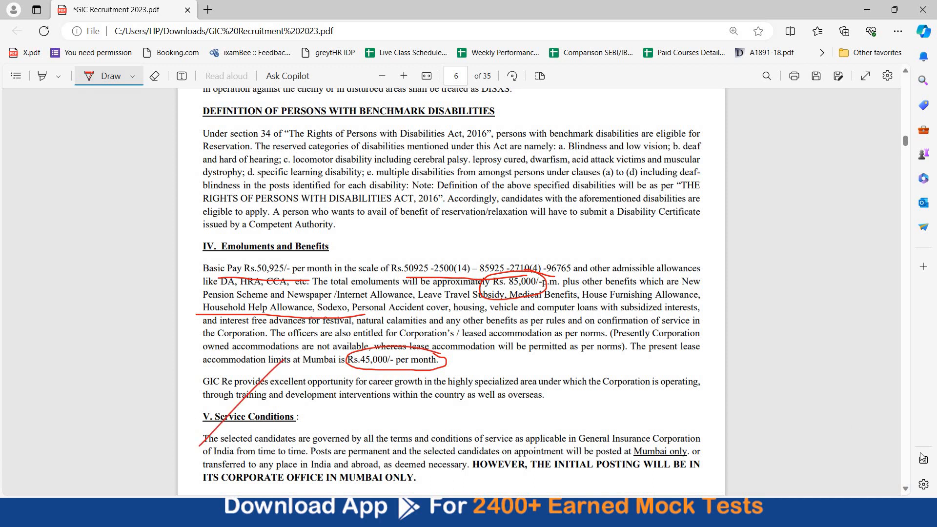
Underline 'Group Discussion & interview and medical' under Selection Procedure in red
scroll(down, 3)
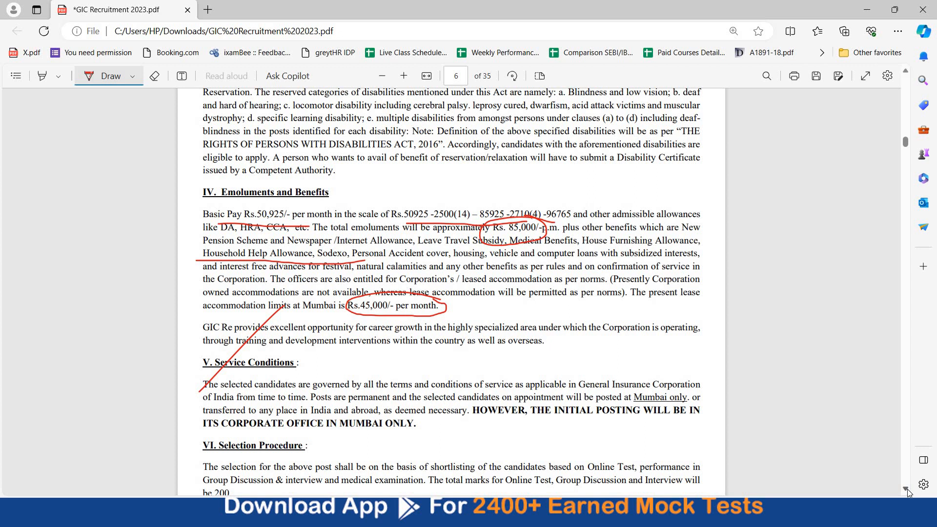
scroll(down, 3)
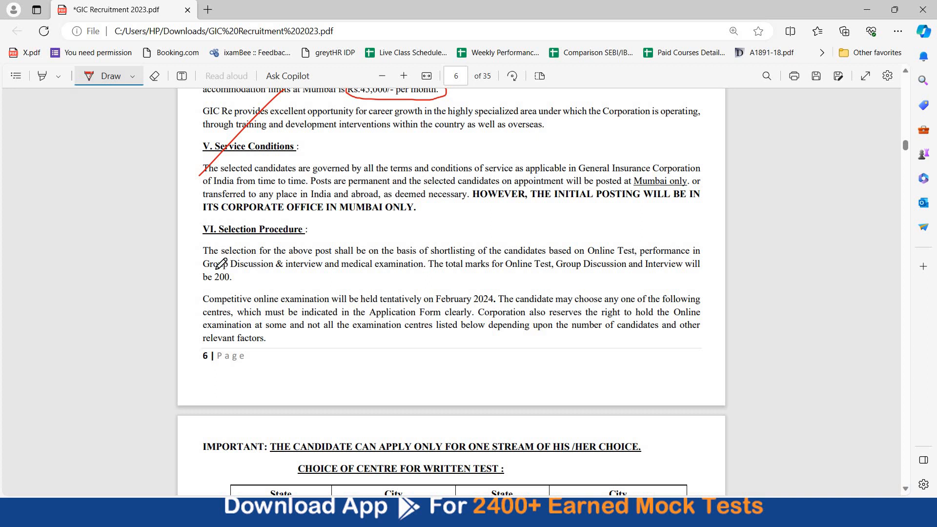
drag(211, 269, 364, 265)
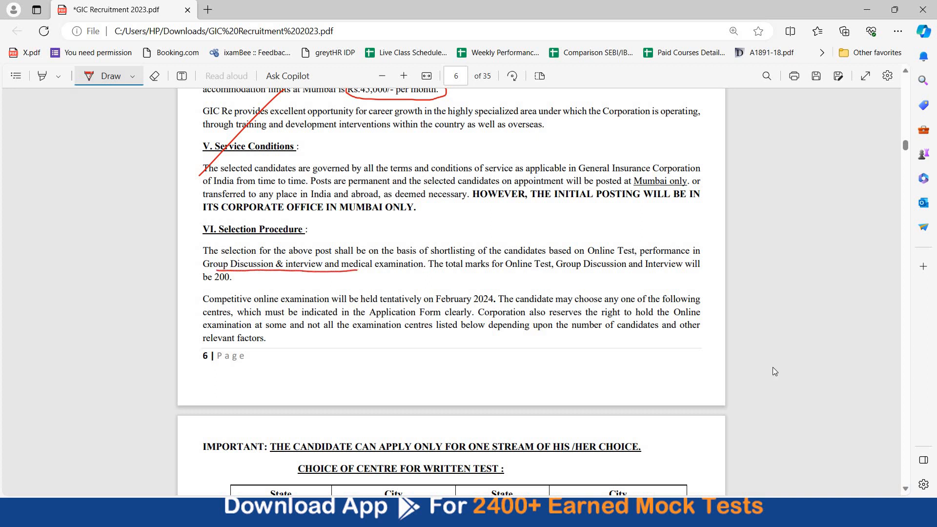
scroll(down, 3)
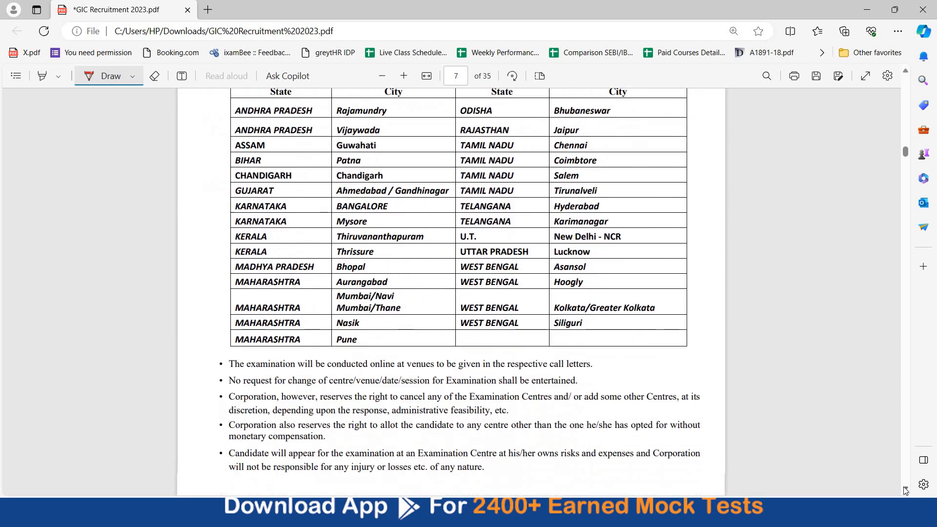
Underline the 40 marks and 40 questions row and tick the PART B objective row
scroll(down, 3)
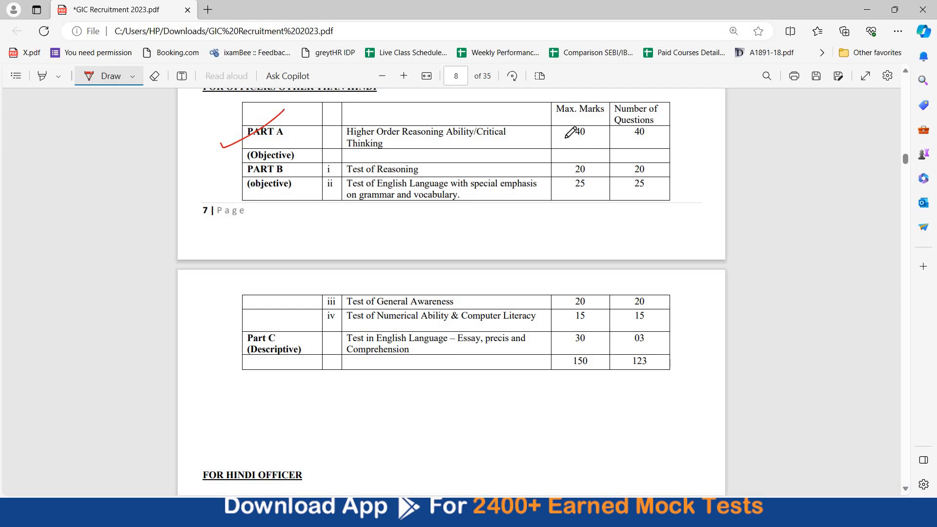
drag(565, 143, 621, 143)
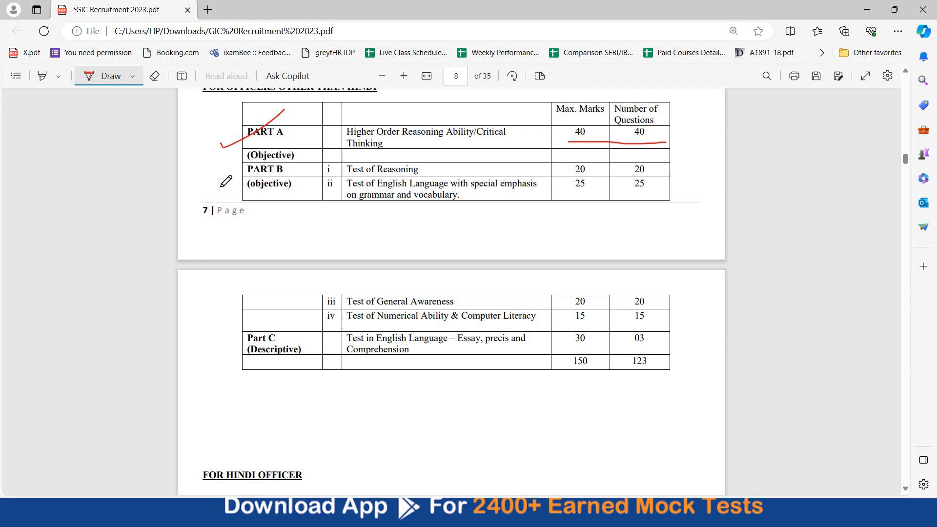
drag(239, 197, 222, 173)
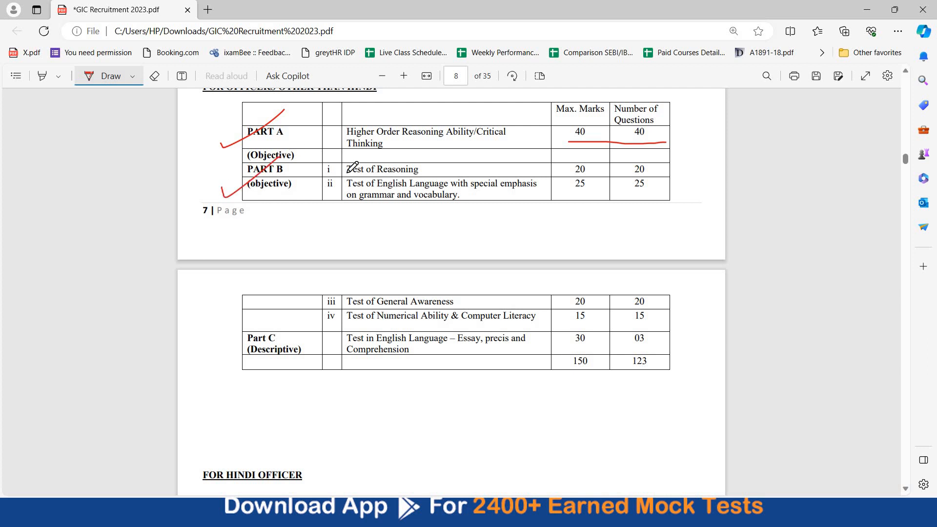
mouse_move(412, 316)
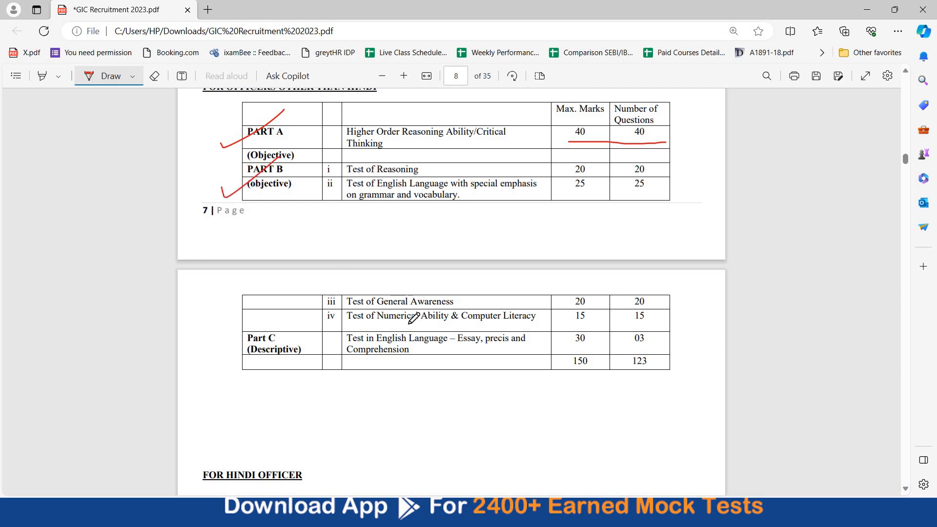
Underline Test of Numerical Ability & Computer Literacy and circle the 150 total marks
drag(412, 323, 530, 321)
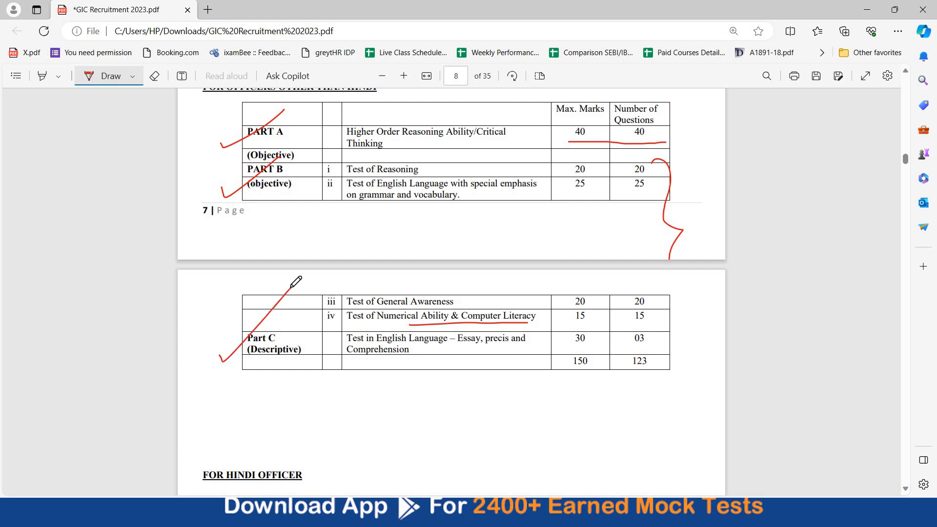
drag(552, 364, 597, 352)
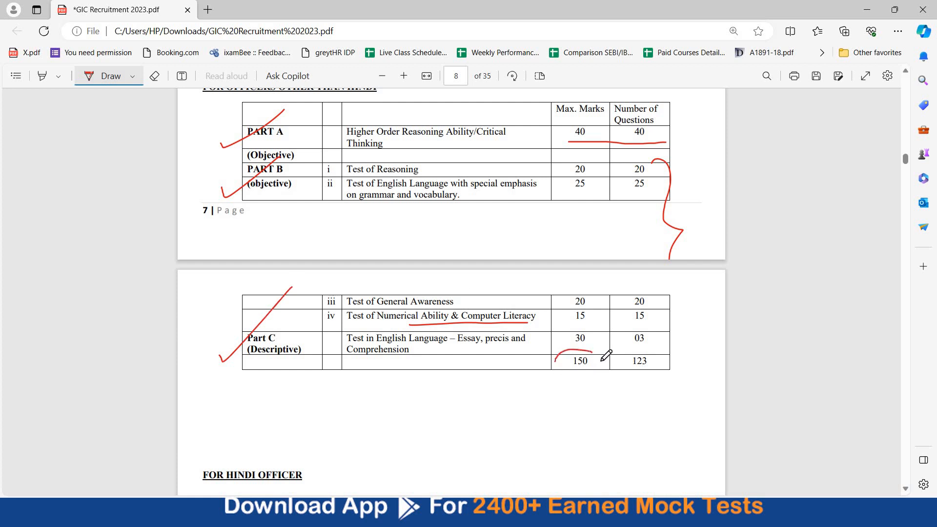
drag(591, 352, 577, 374)
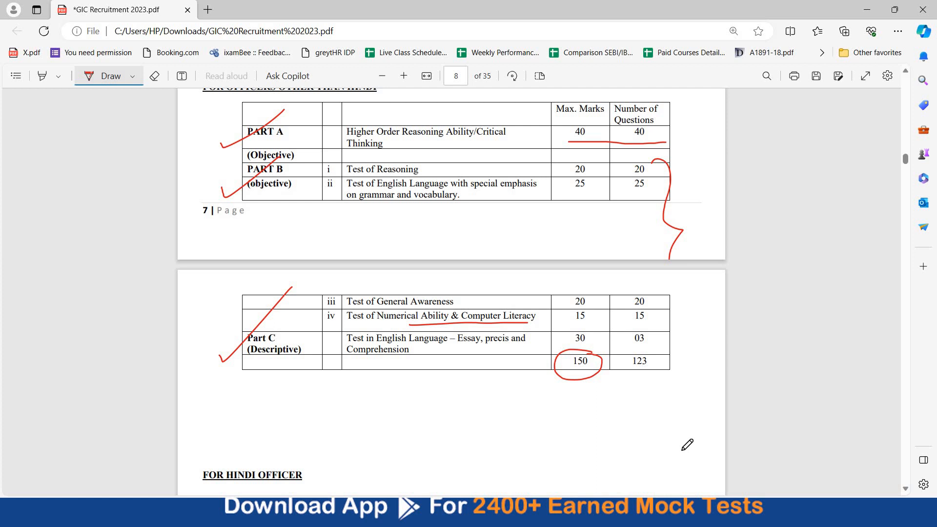
scroll(down, 3)
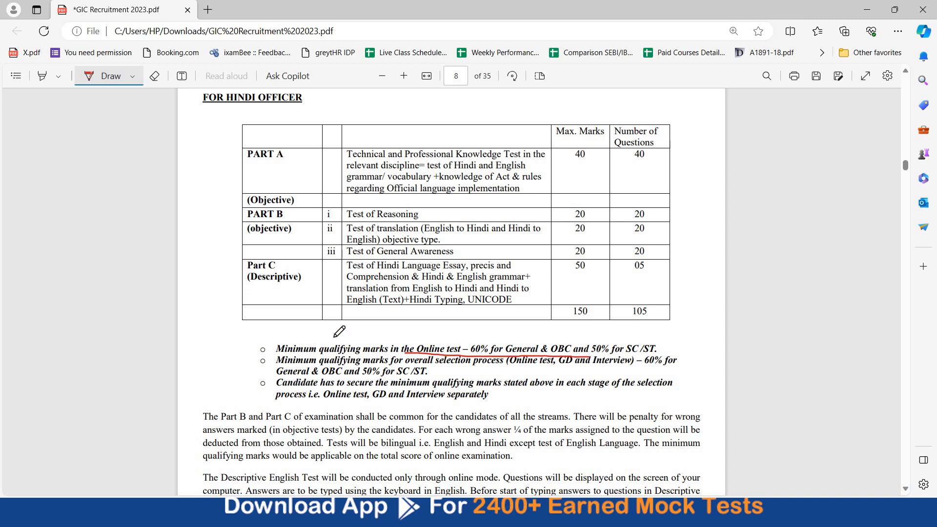
Tick the minimum qualifying marks bullets and underline that Parts B and C are common to all streams
drag(250, 406, 341, 329)
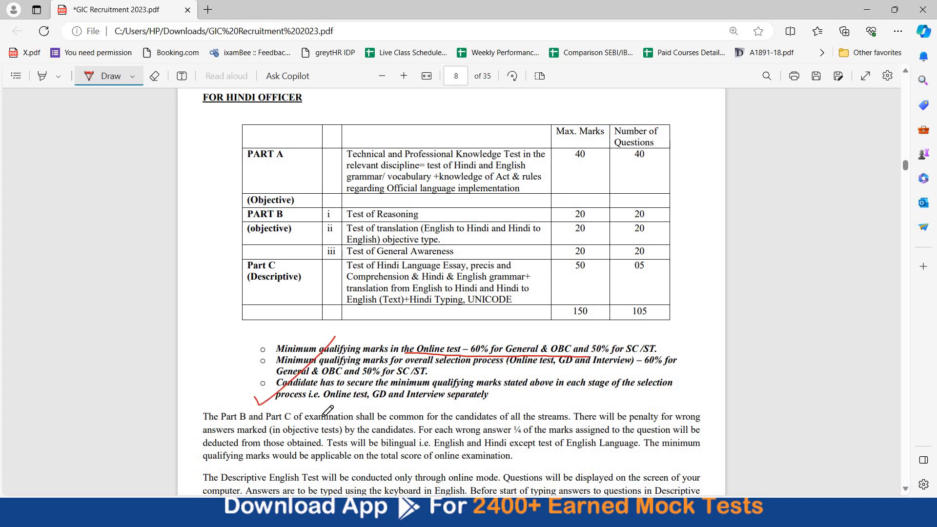
drag(209, 427, 466, 421)
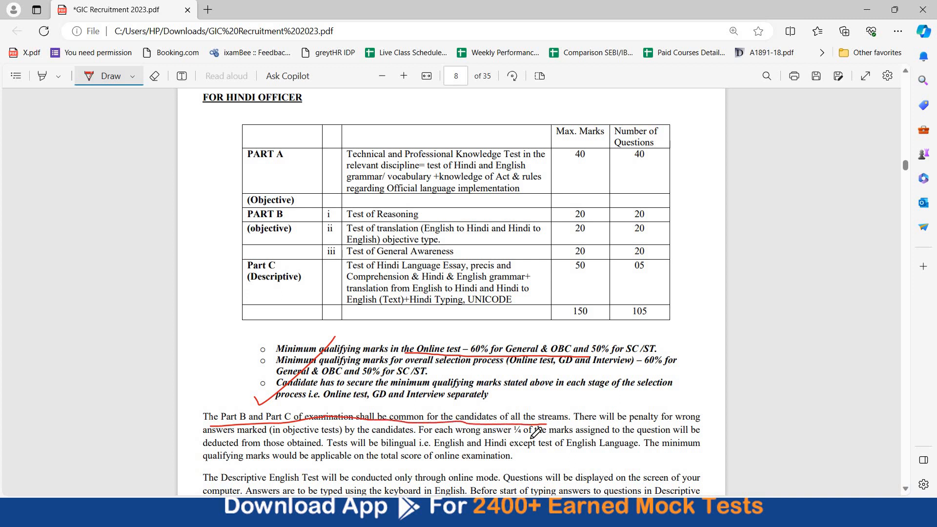
drag(470, 440, 645, 441)
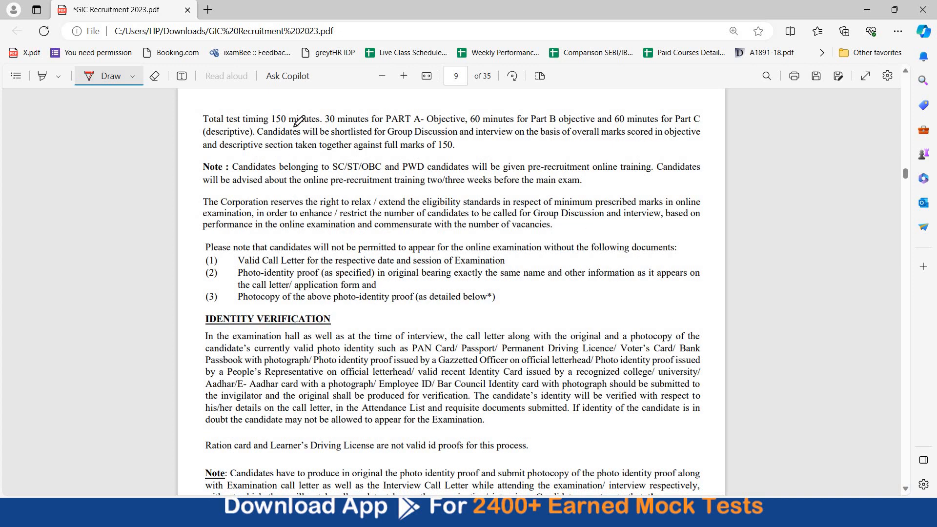
Underline the Parts A, B and C timing sentence and tick the 60 minutes for Part B
drag(251, 127, 419, 127)
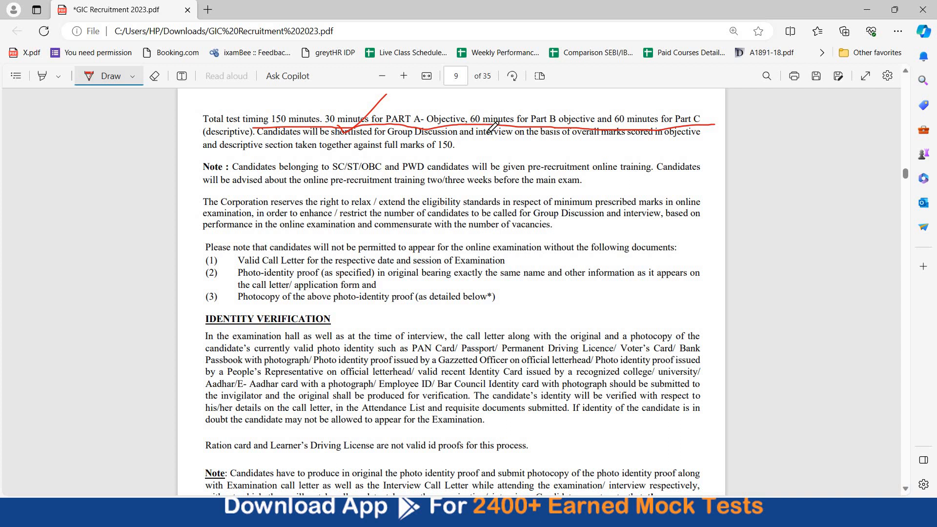
drag(485, 129, 526, 105)
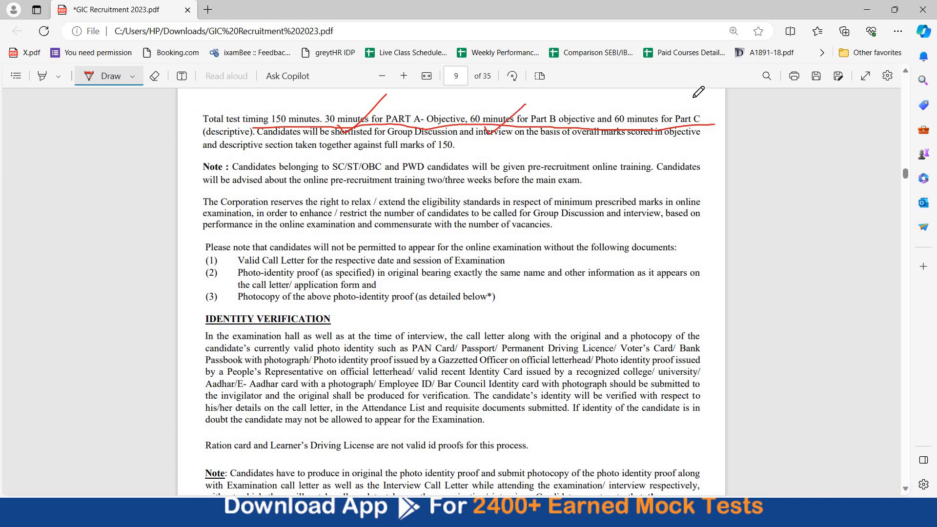
scroll(down, 3)
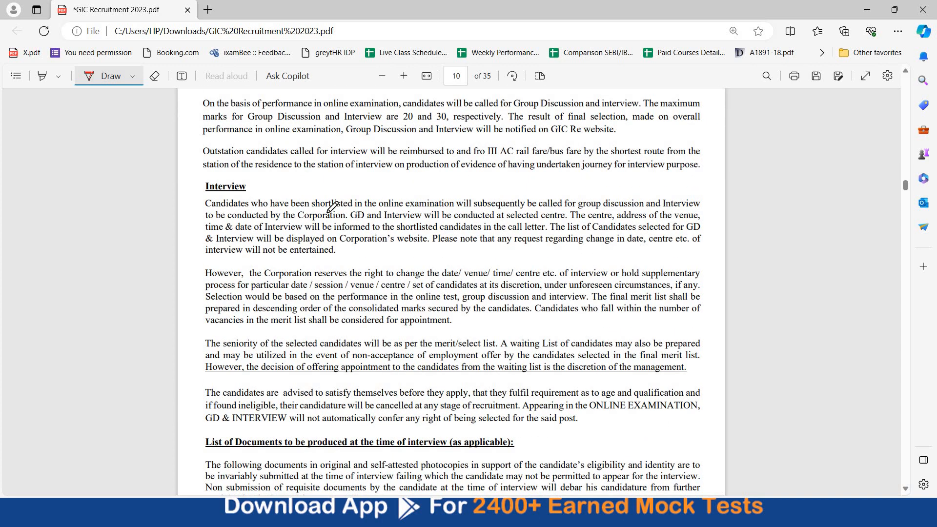
Underline 'shortlisted in the online examination' in red under Interview on page 10
drag(326, 211, 430, 200)
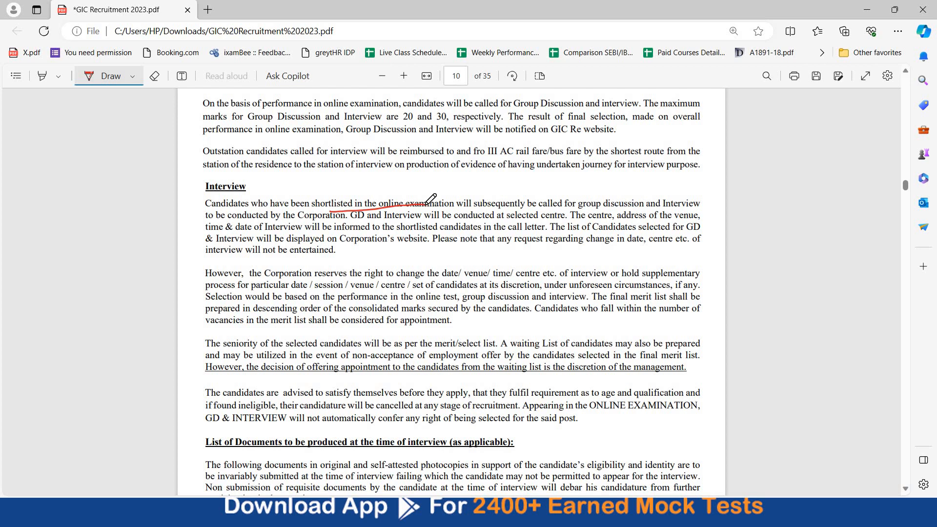
scroll(down, 3)
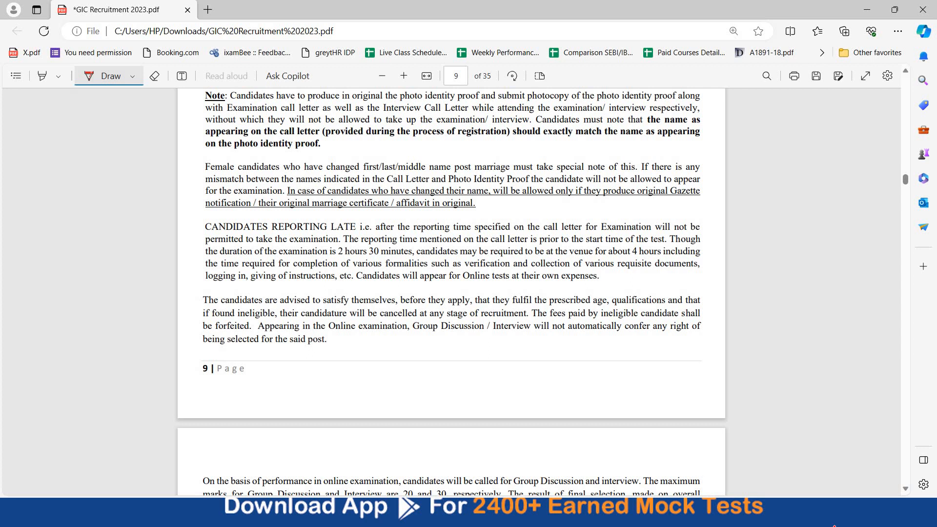
Scroll back to the annotated exam scheme tables on pages 7–8 for review
scroll(down, 3)
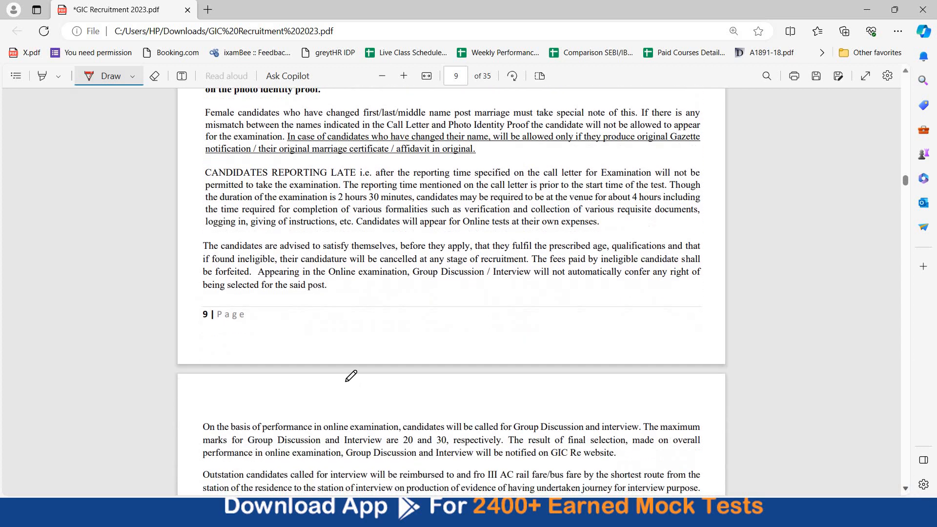
scroll(down, 3)
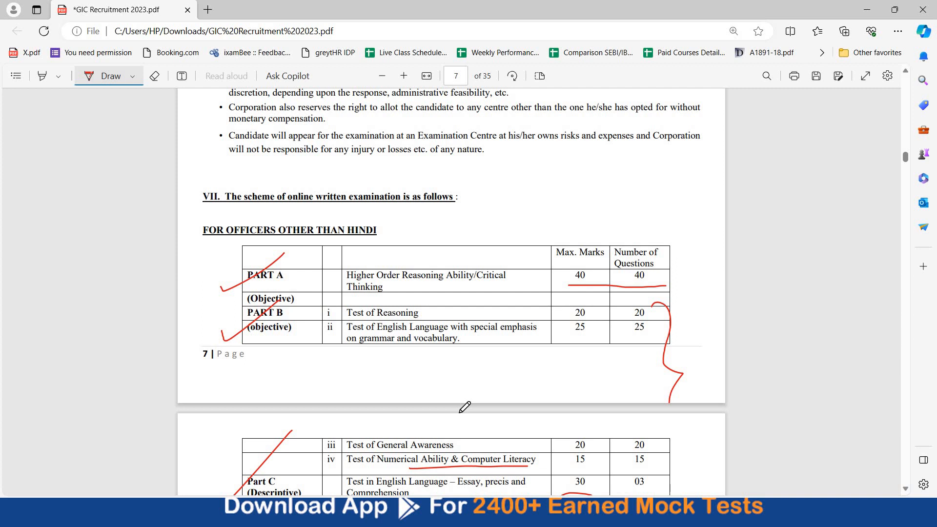
scroll(down, 3)
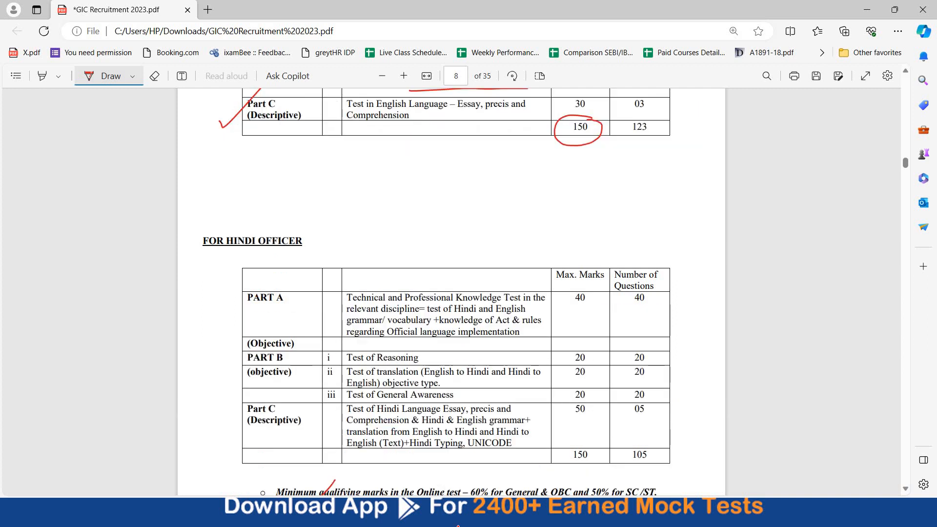